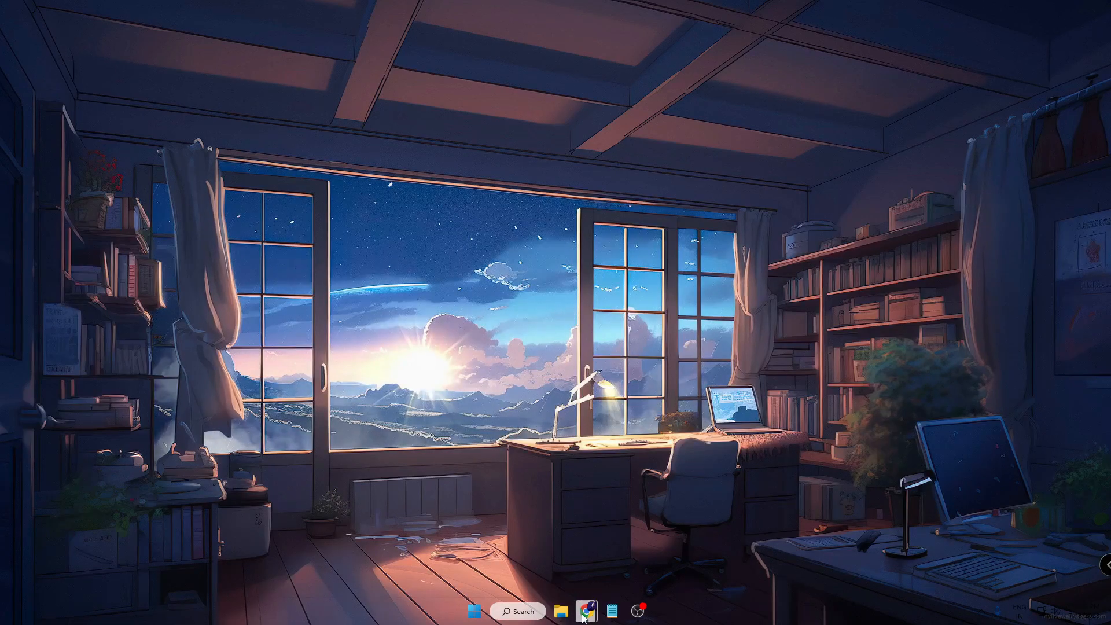
Bring up the spacedesk.net download page in the web browser from the taskbar.
left_click(583, 611)
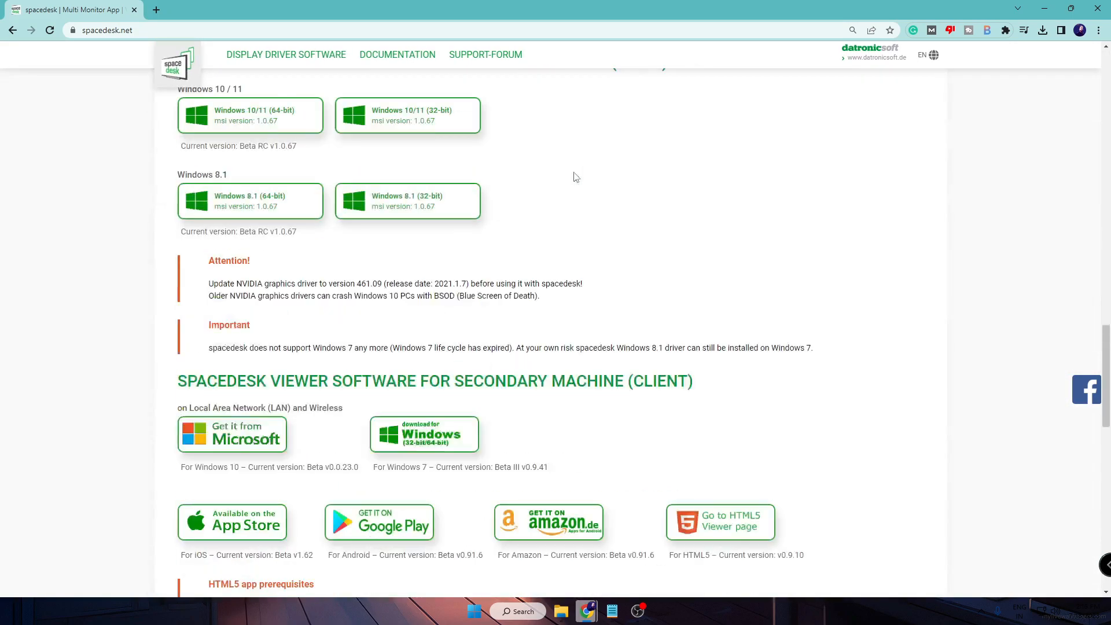
Download the Windows 10/11 64-bit spacedesk driver msi and launch the downloaded installer.
scroll("up", 3)
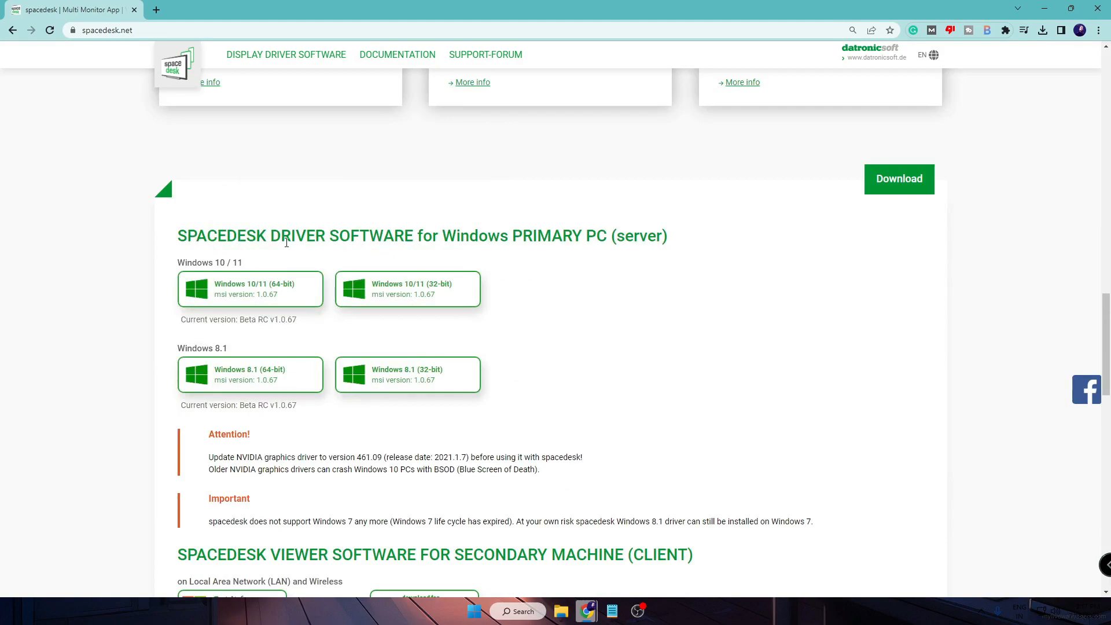
scroll("down", 3)
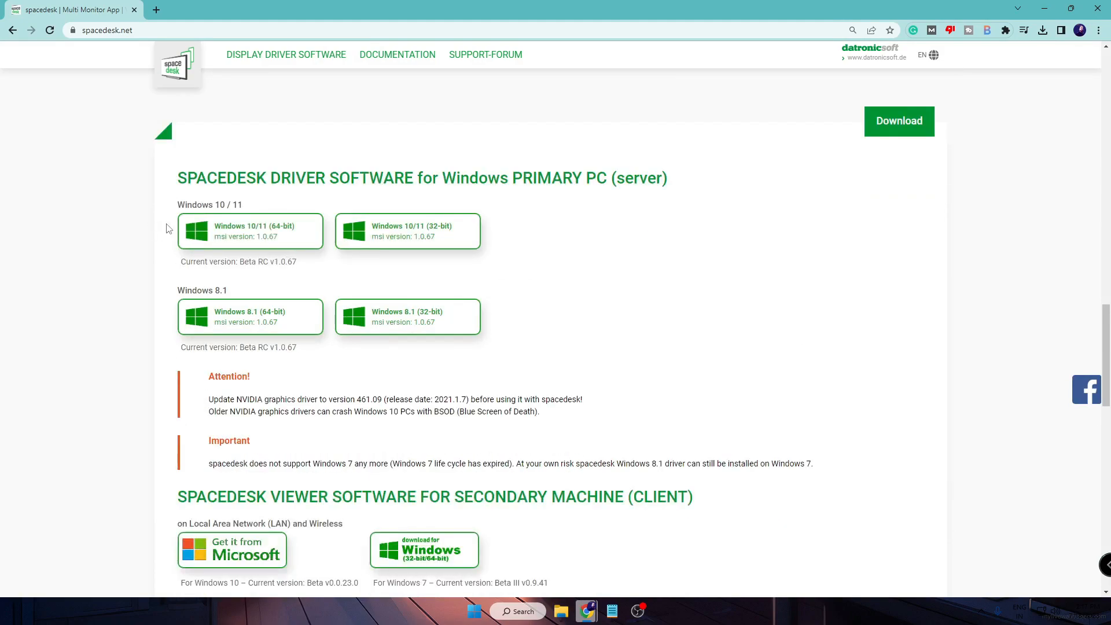
mouse_move(420, 193)
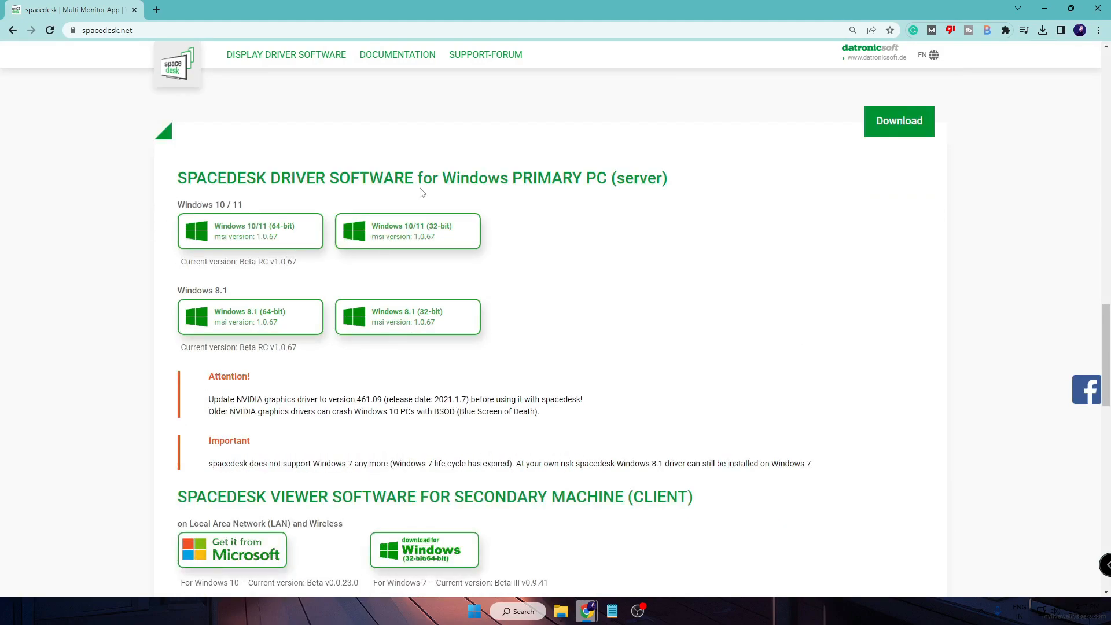
mouse_move(560, 184)
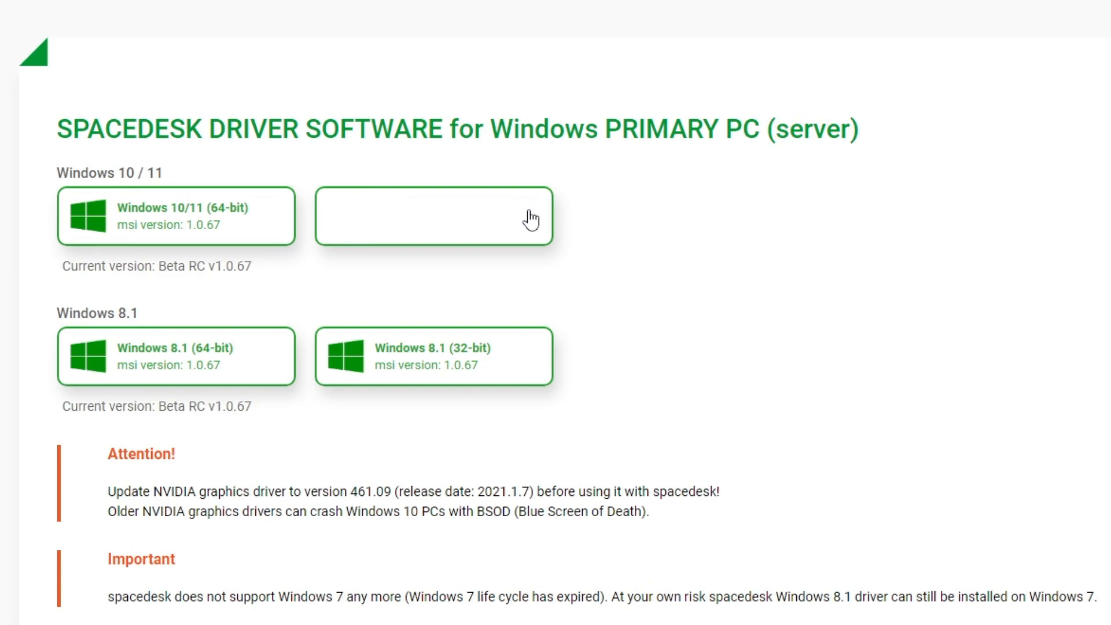
scroll("down", 3)
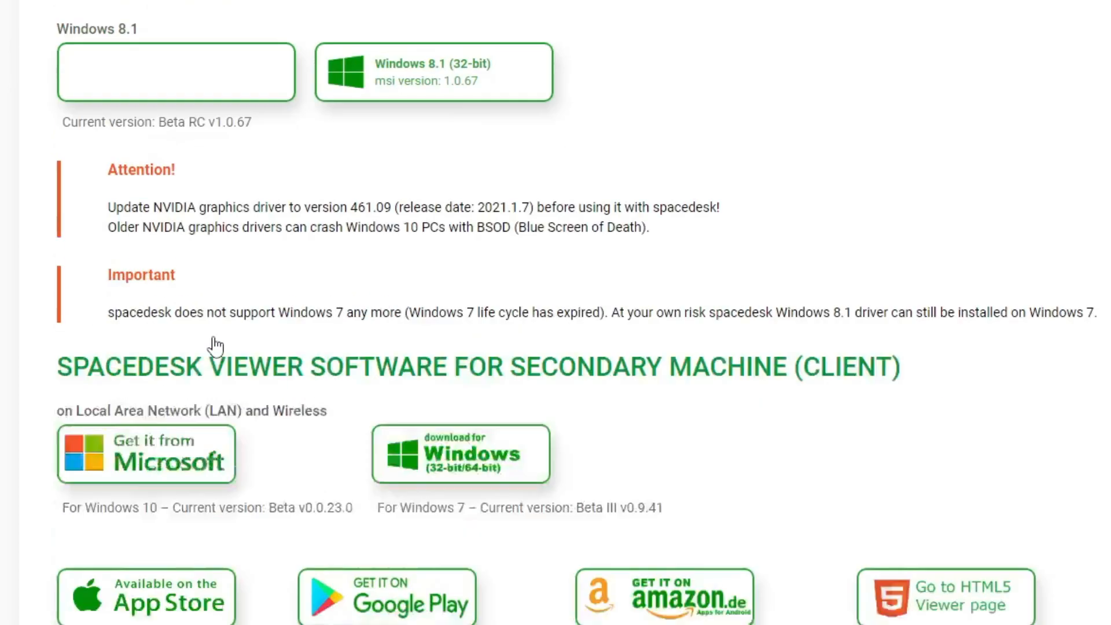
scroll("up", 3)
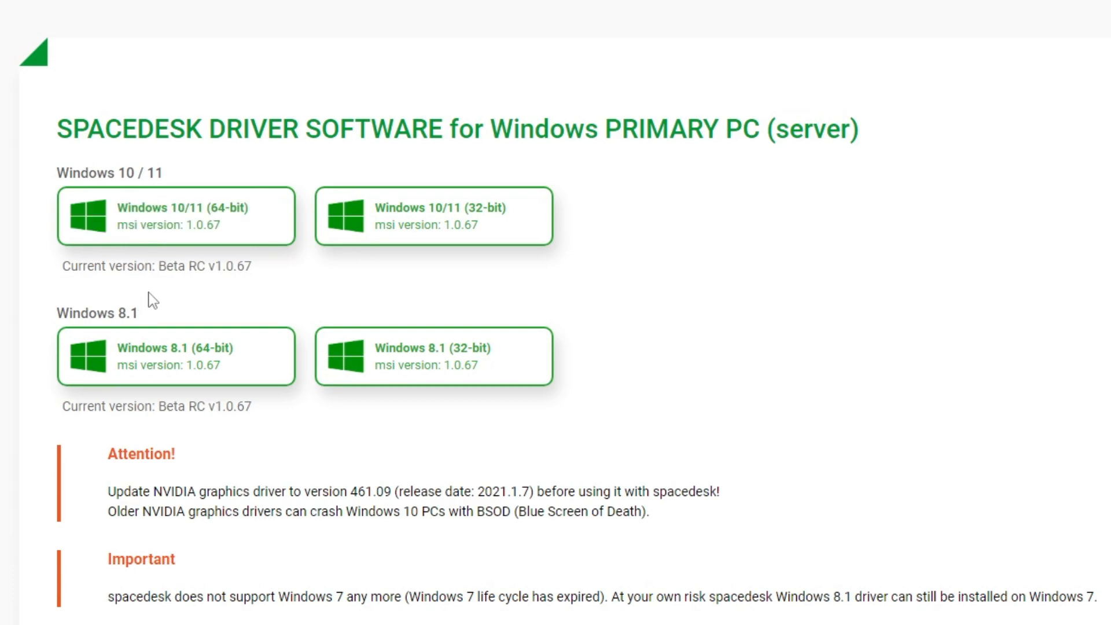
left_click(177, 217)
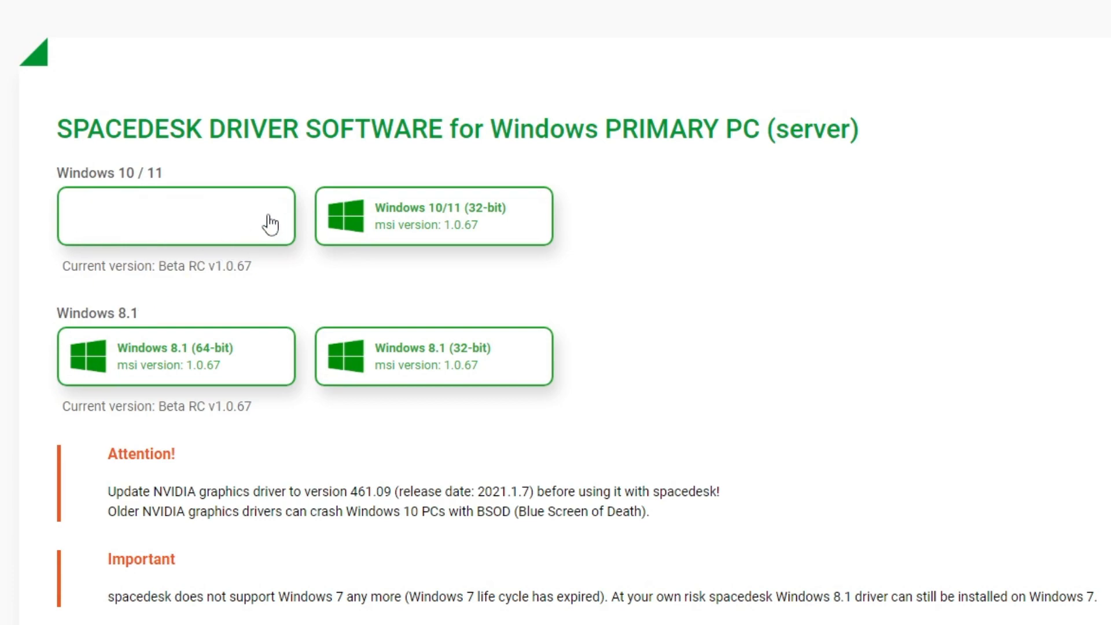
left_click(1041, 30)
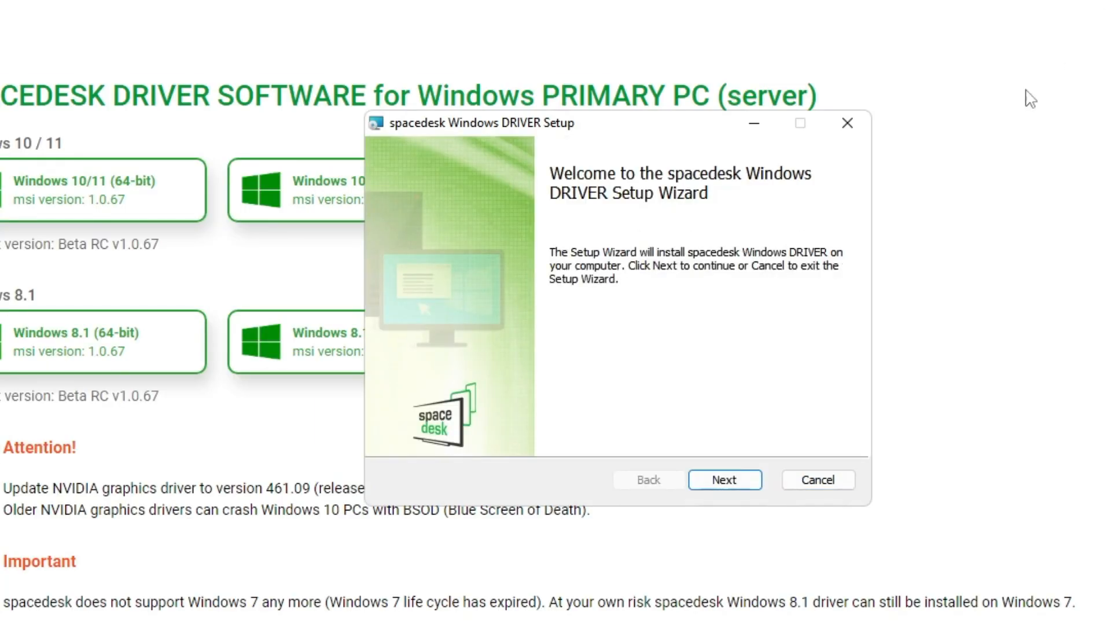
Run the driver setup through license acceptance, firewall exception and install, then finish the wizard.
left_click(725, 479)
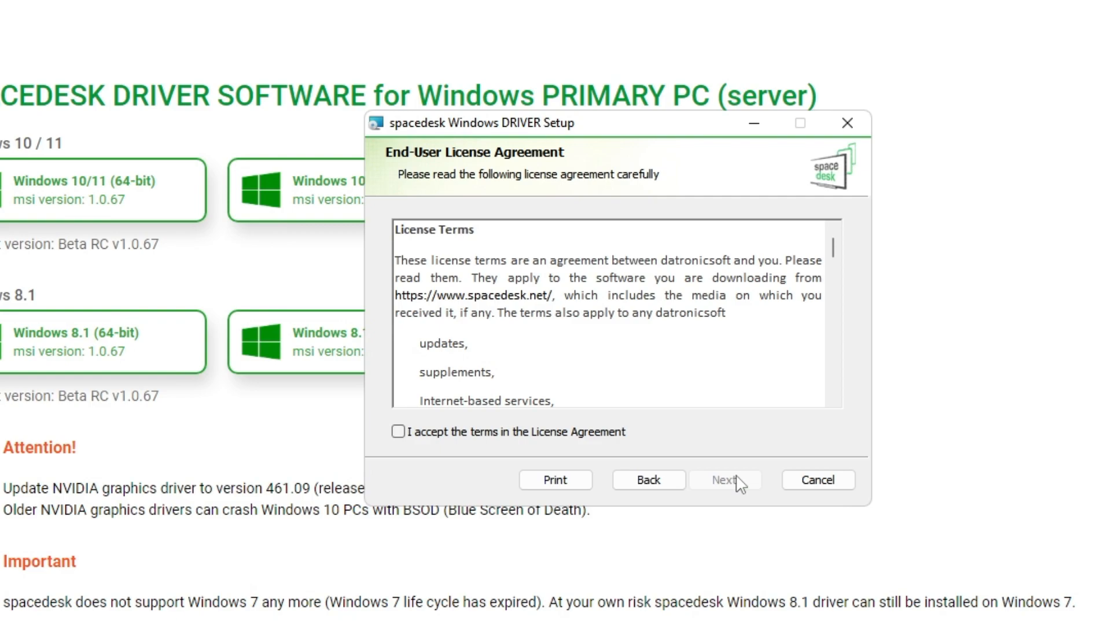
left_click(397, 432)
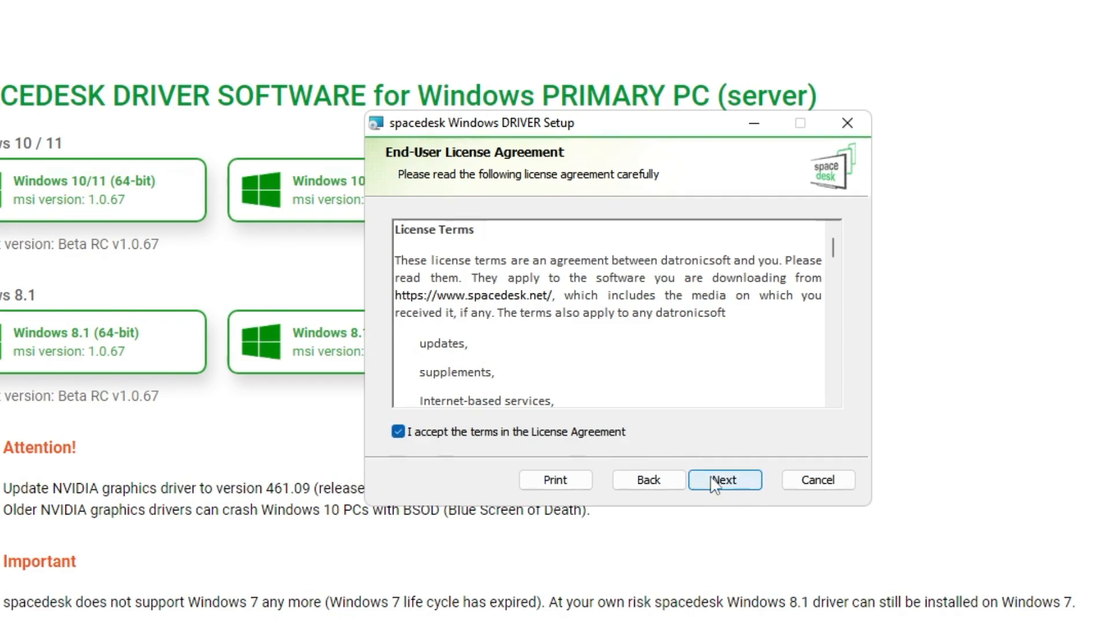
left_click(725, 479)
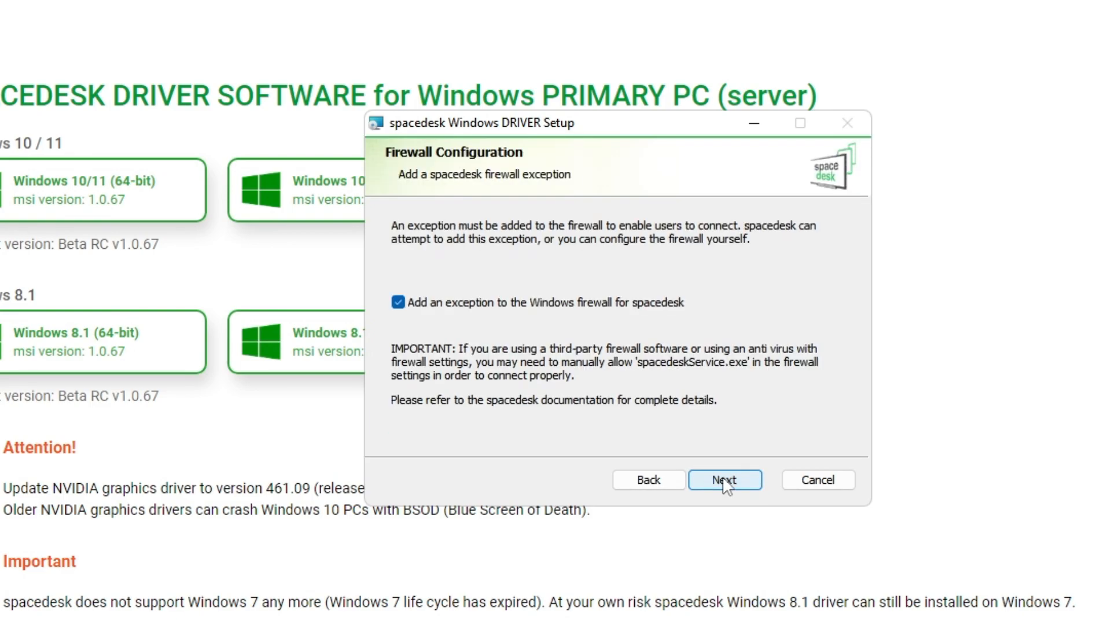
left_click(725, 480)
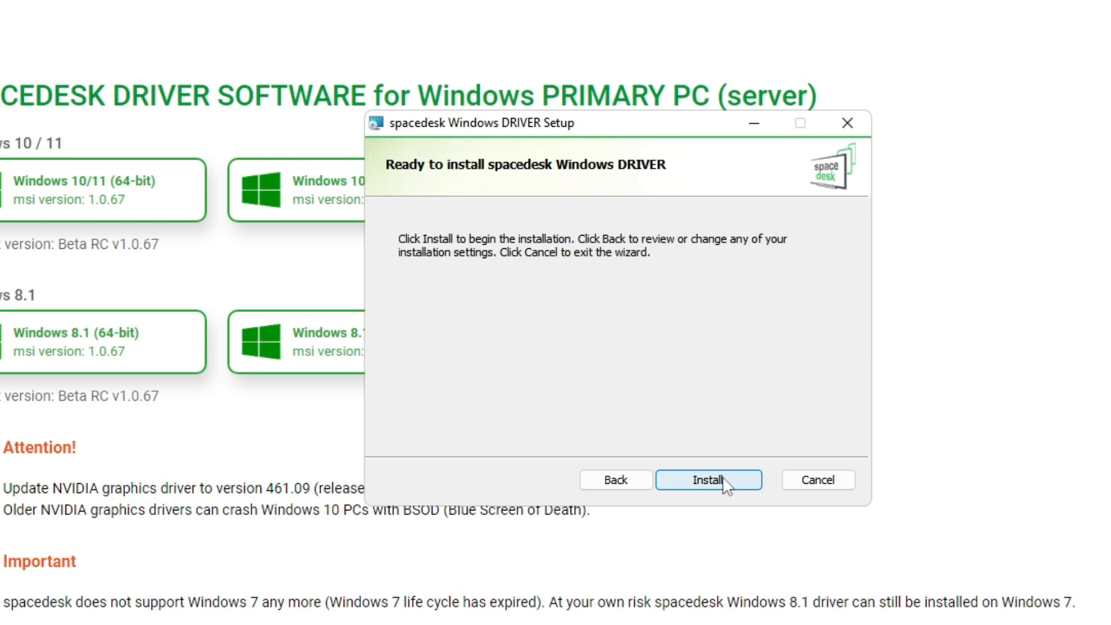
left_click(709, 480)
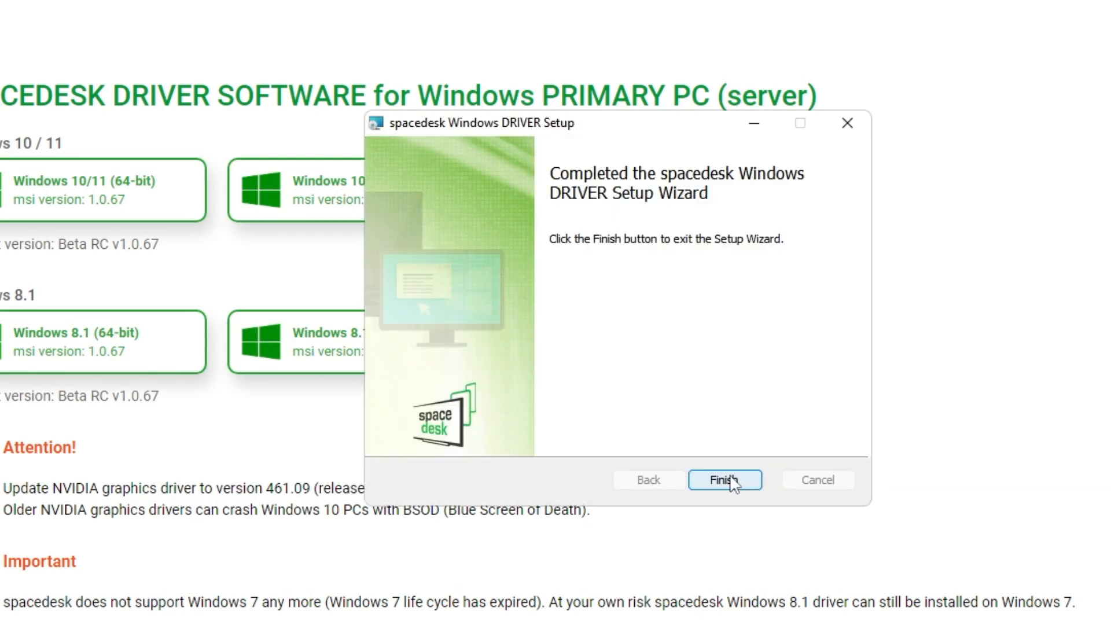
left_click(725, 479)
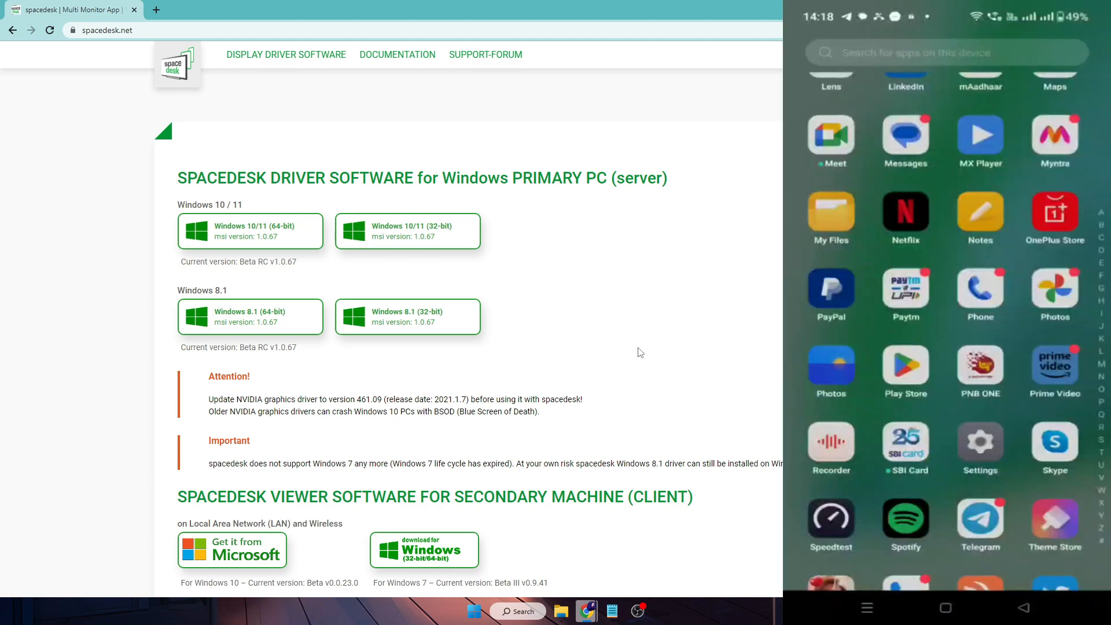
Search Play Store for spacedesk and install the spacedesk display app on the phone.
left_click(922, 52)
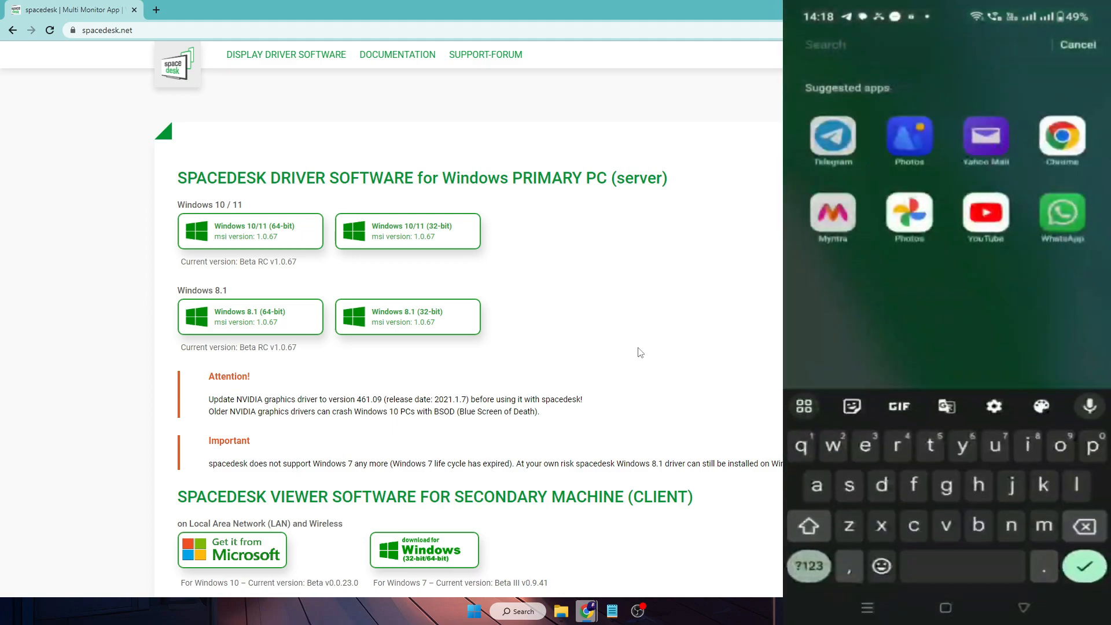
type("l")
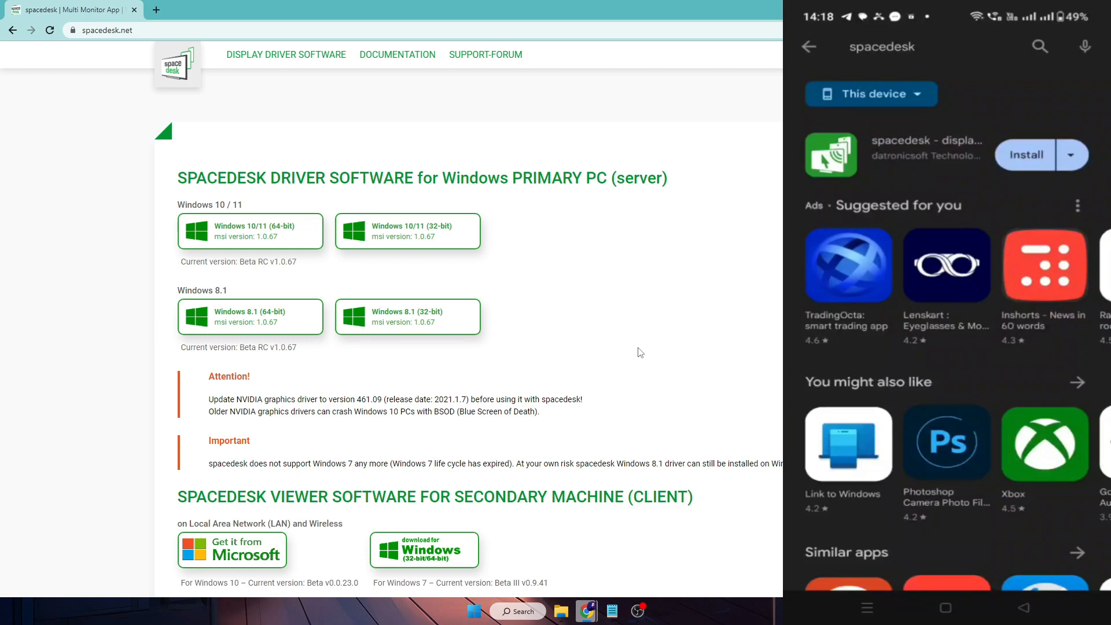
left_click(1025, 154)
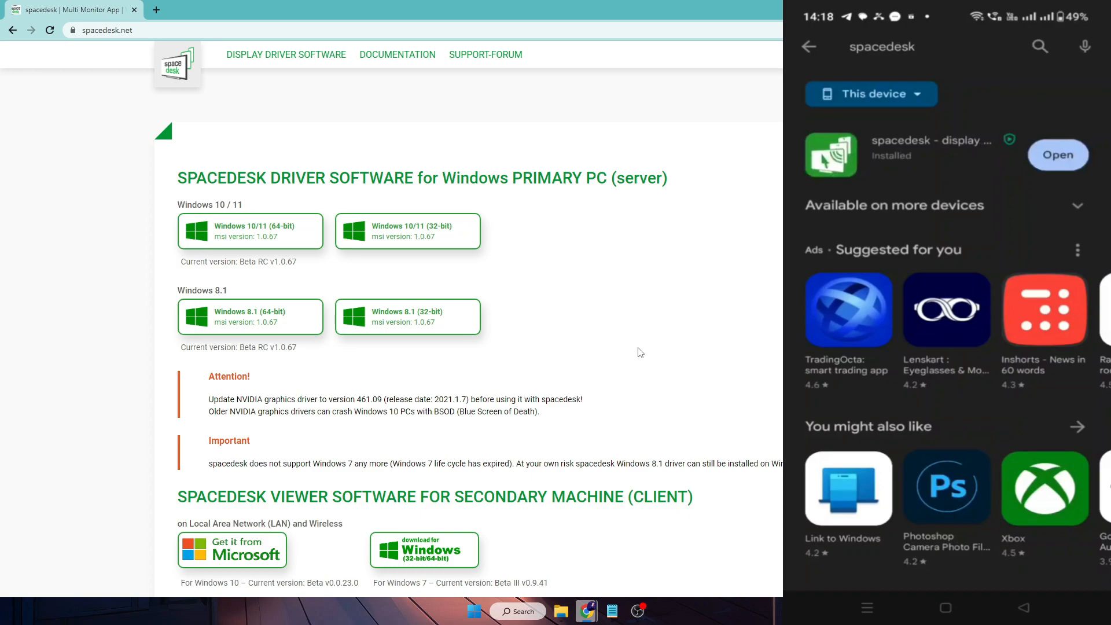
Open spacedesk VIEWER, tick 'Do not show this messagebox again' and dismiss the driver notice.
left_click(1057, 154)
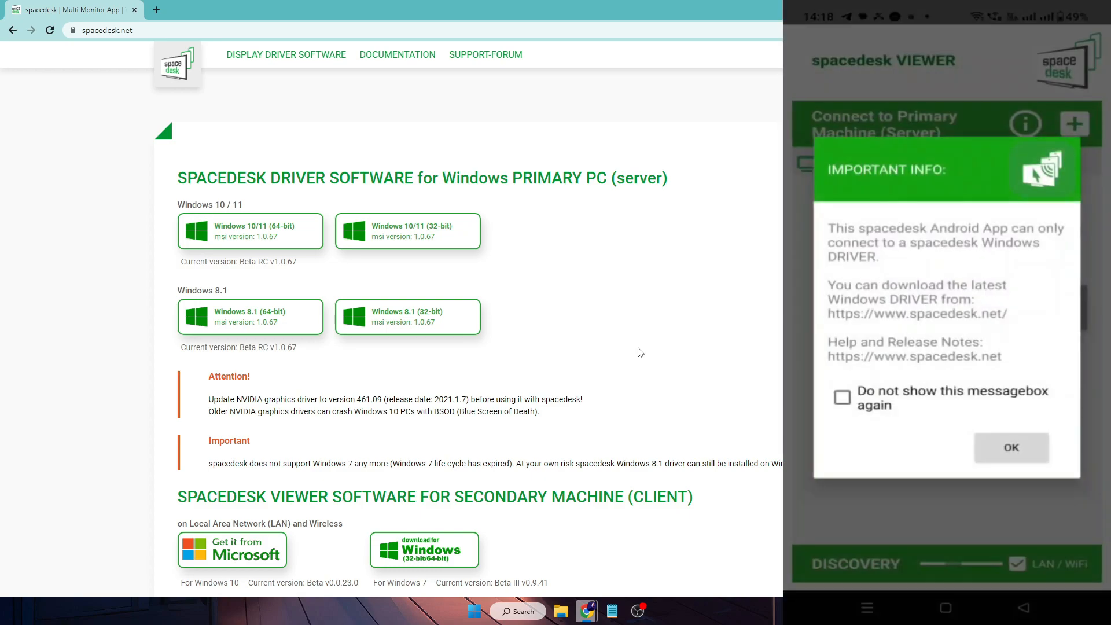
left_click(842, 397)
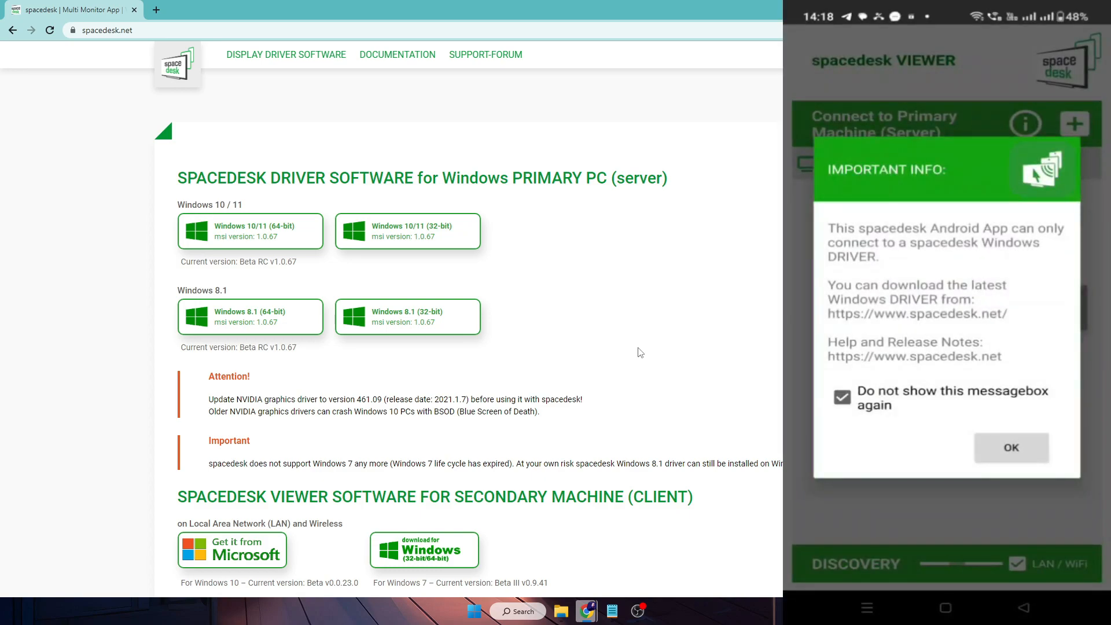
left_click(1010, 447)
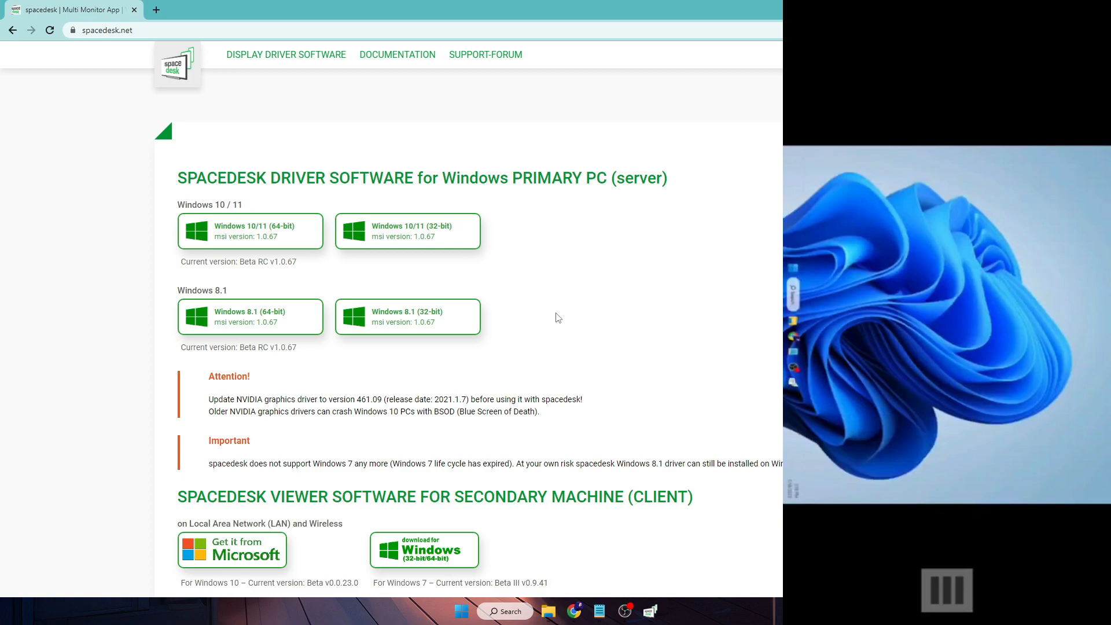
mouse_move(571, 318)
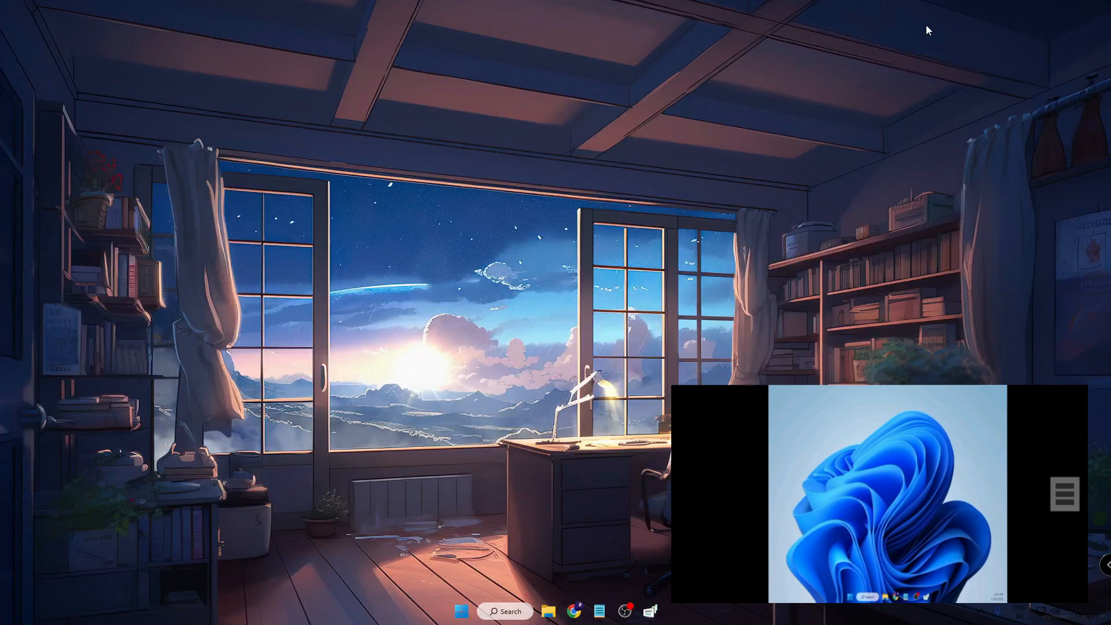
mouse_move(444, 438)
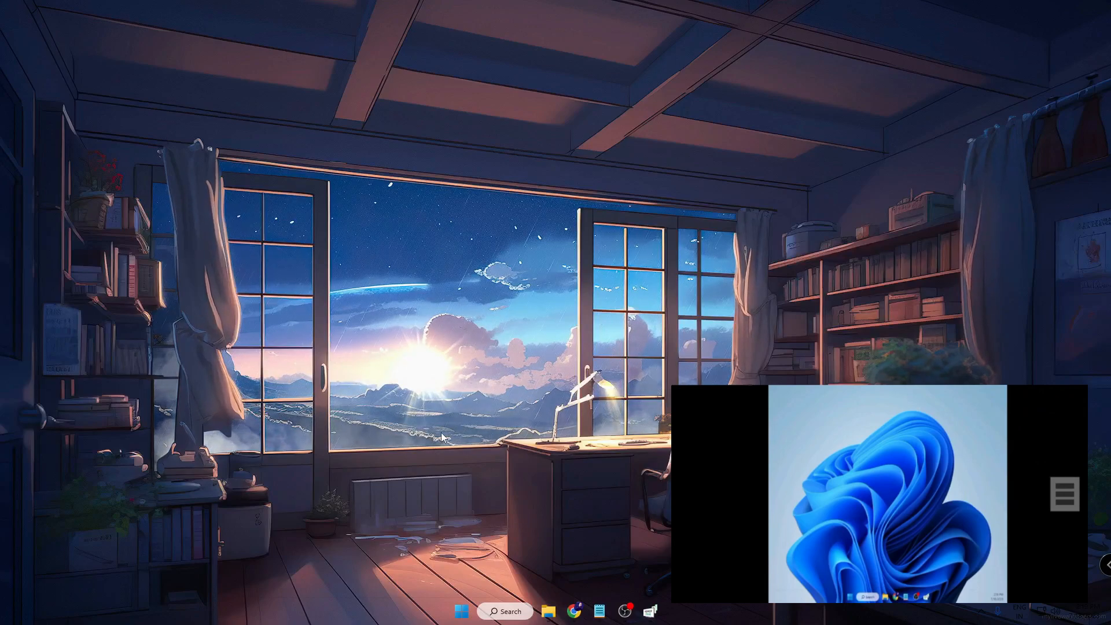
mouse_move(462, 611)
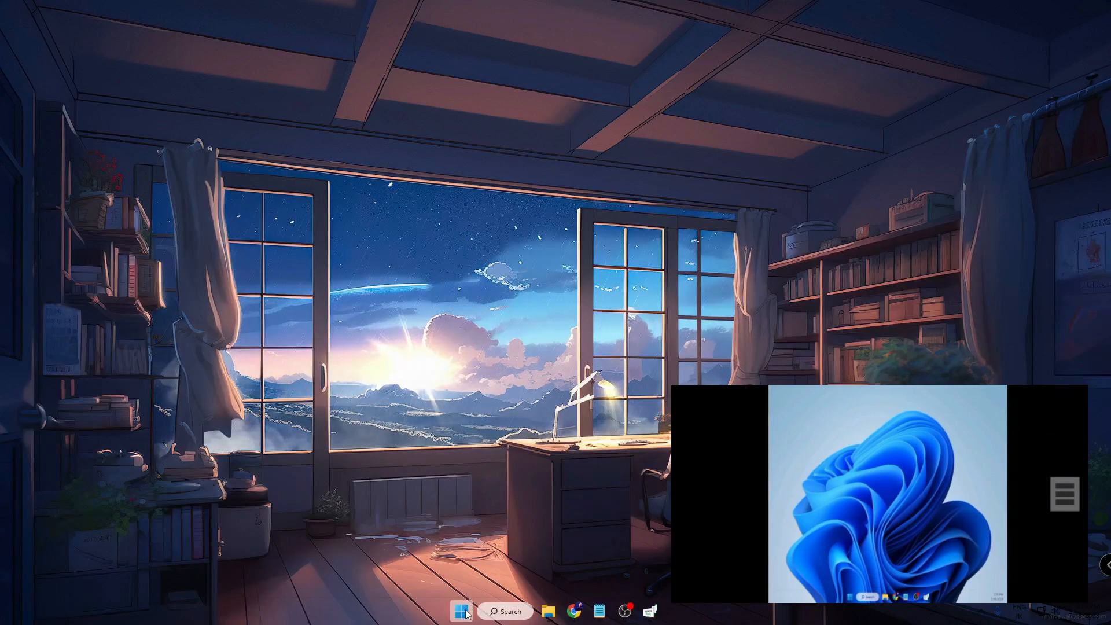
Open Windows Settings from the Start button's quick link menu.
right_click(464, 612)
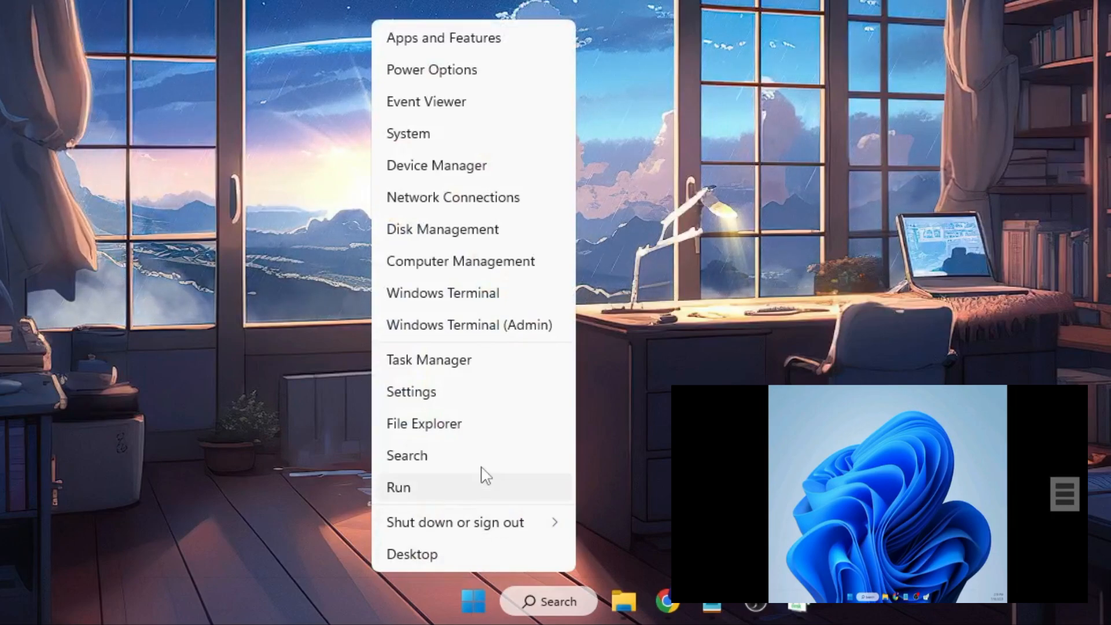
left_click(410, 391)
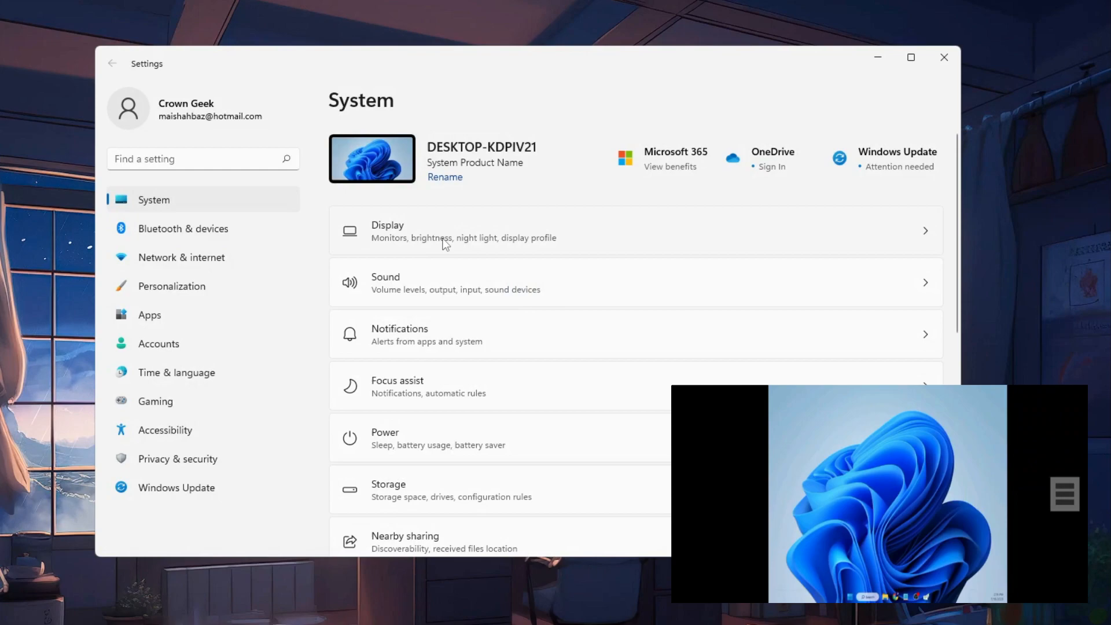
Under System > Display set the phone screen to 2772 × 1240, keep the change and minimise Settings.
left_click(465, 231)
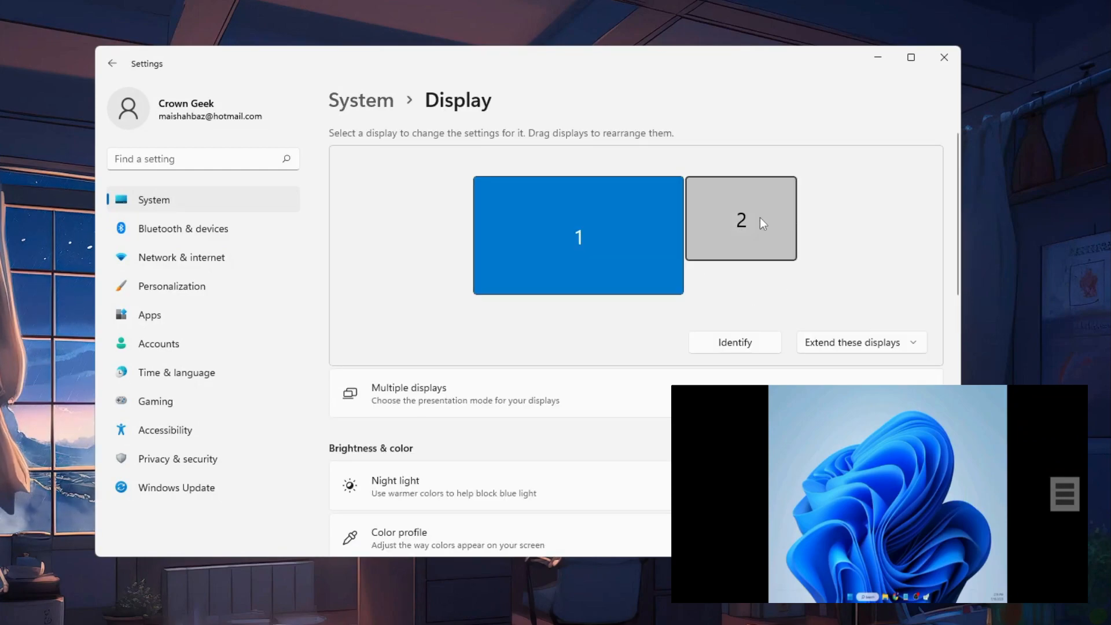
scroll("down", 3)
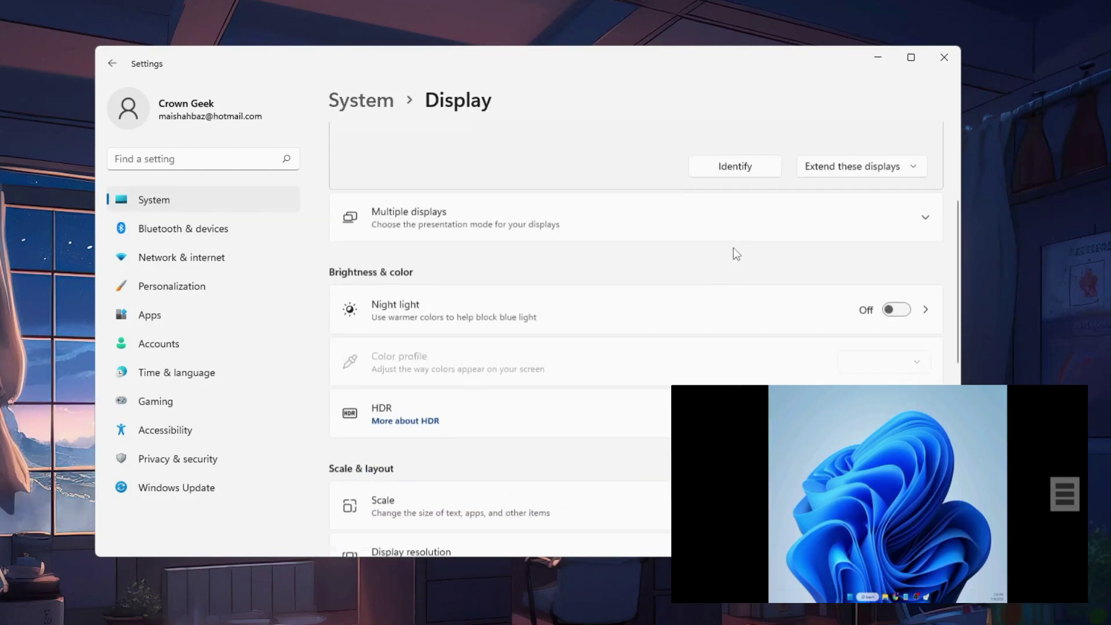
scroll("down", 3)
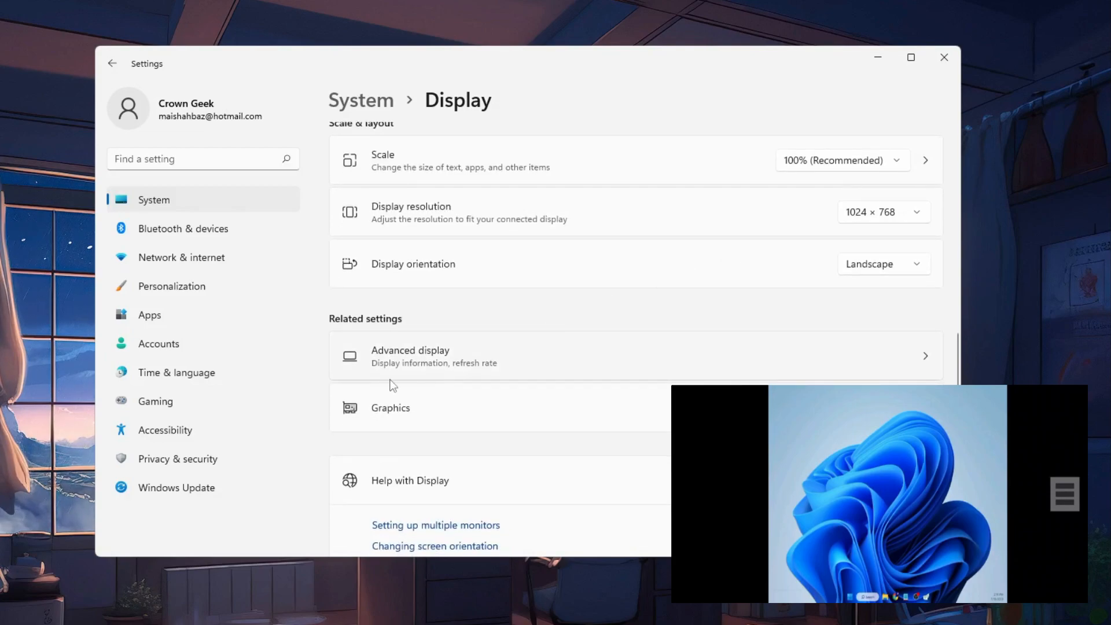
mouse_move(611, 224)
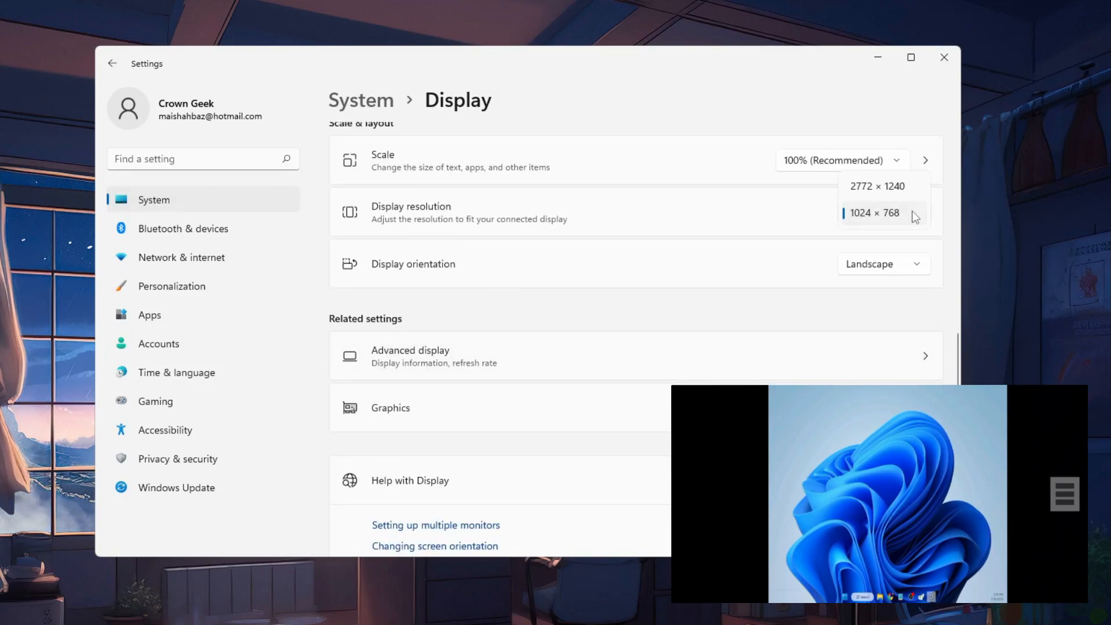
mouse_move(879, 185)
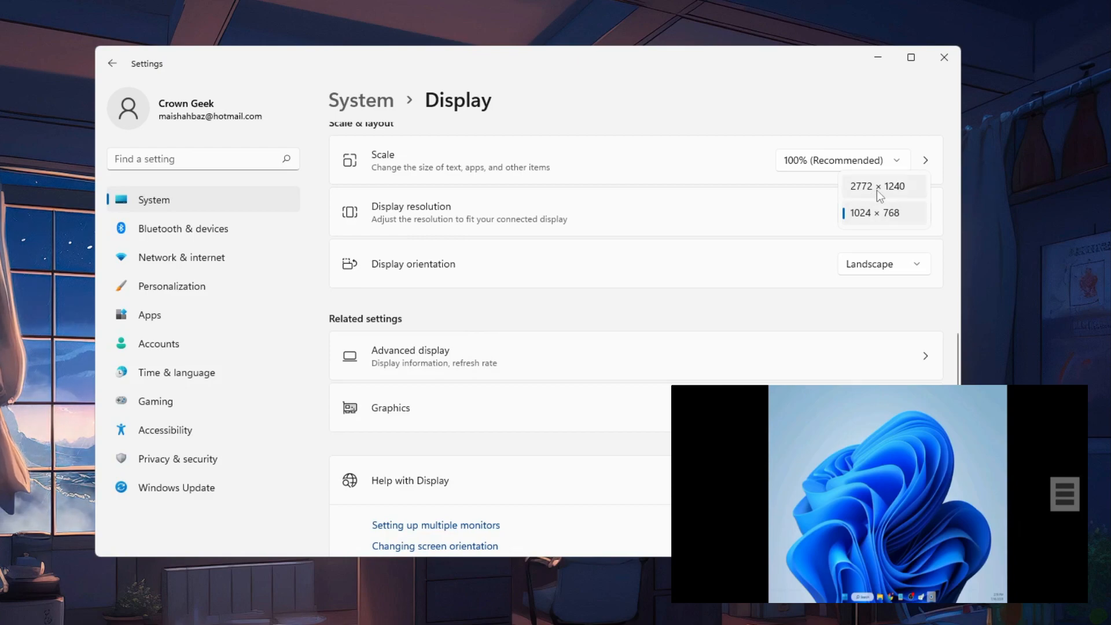
left_click(879, 185)
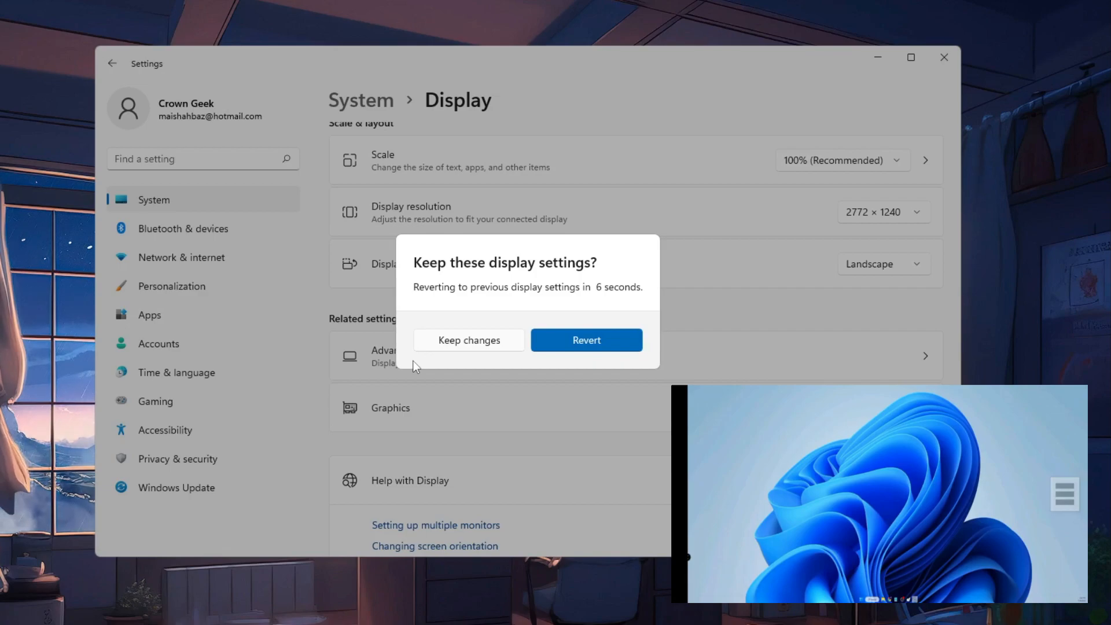
left_click(469, 340)
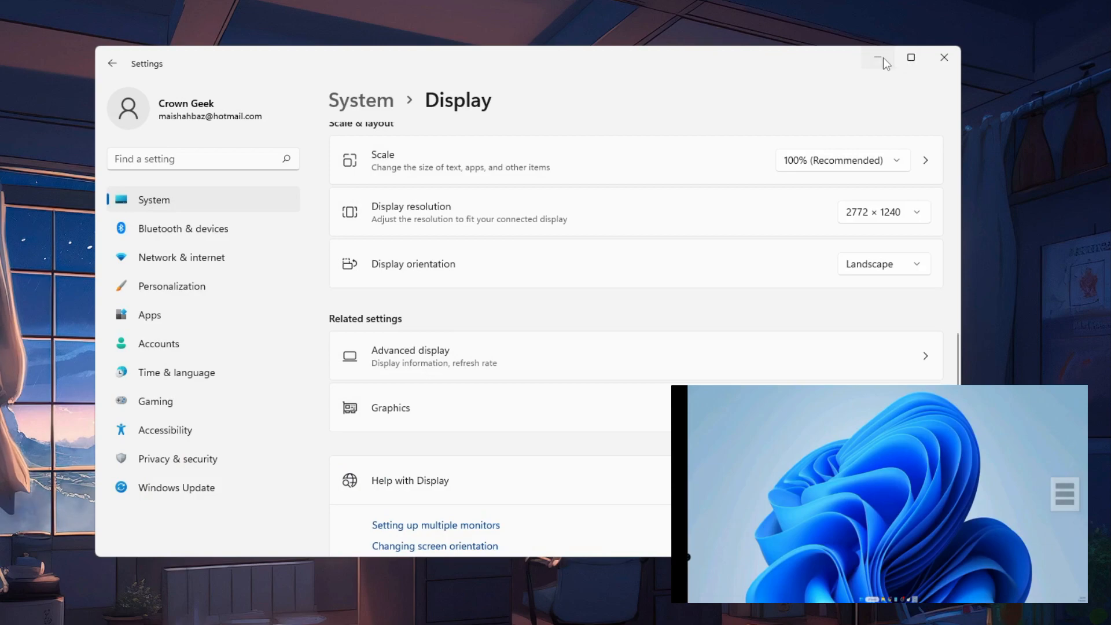
left_click(878, 58)
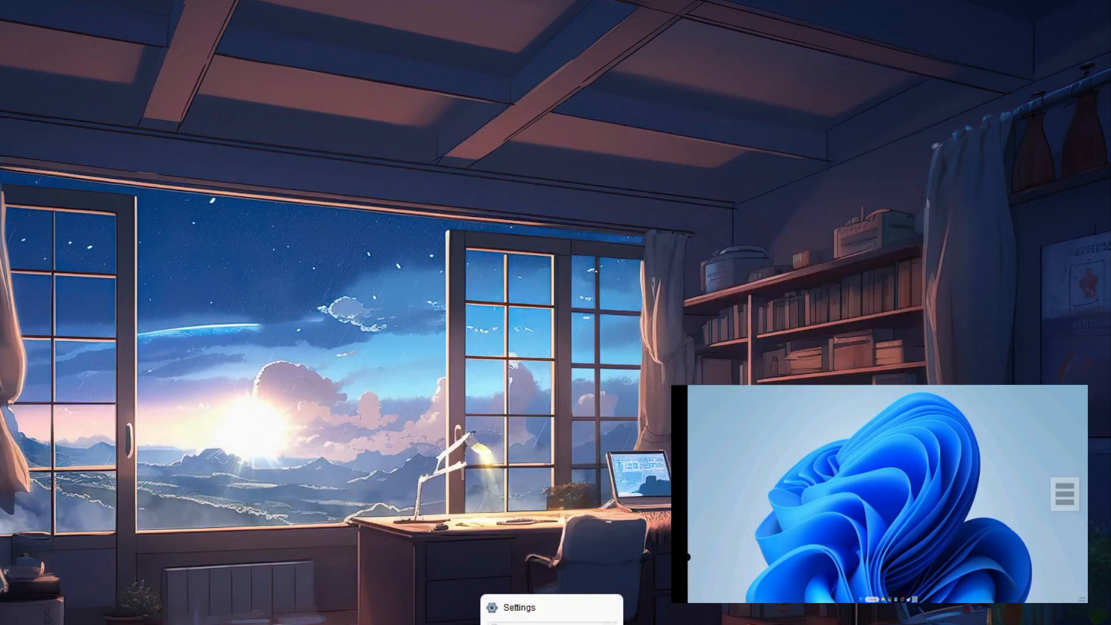
Restore the minimised Settings window from its taskbar thumbnail.
left_click(518, 608)
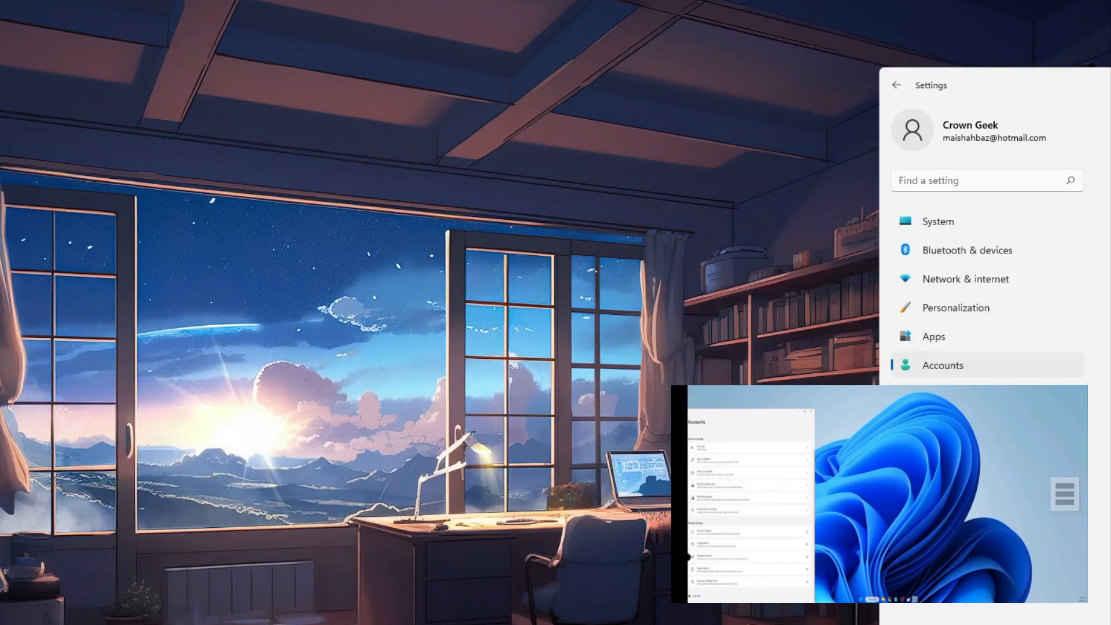
mouse_move(581, 89)
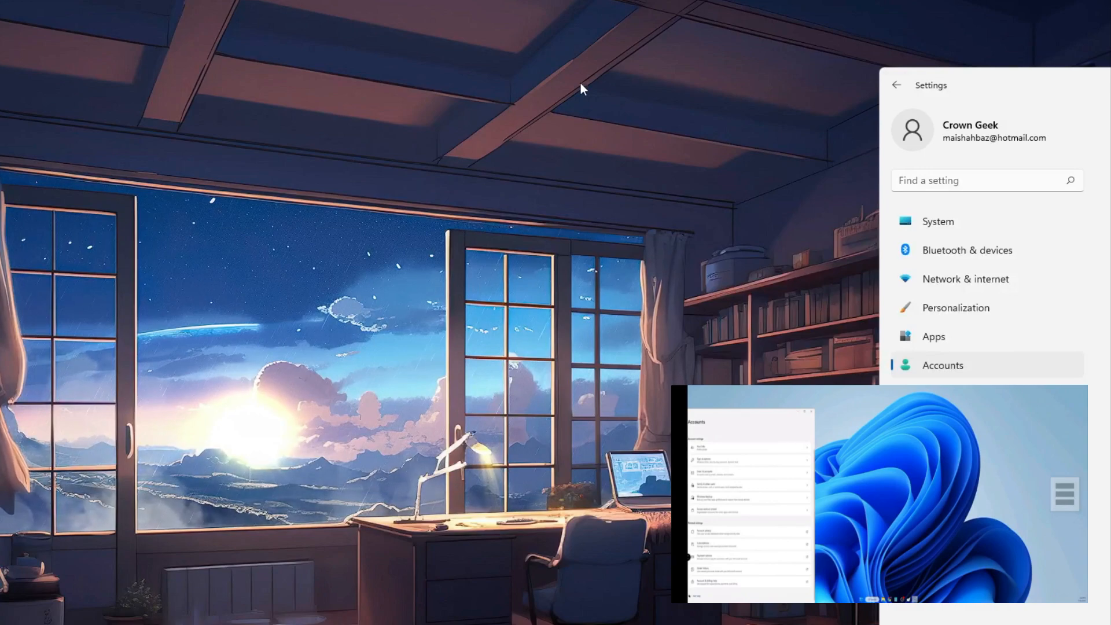
mouse_move(1031, 85)
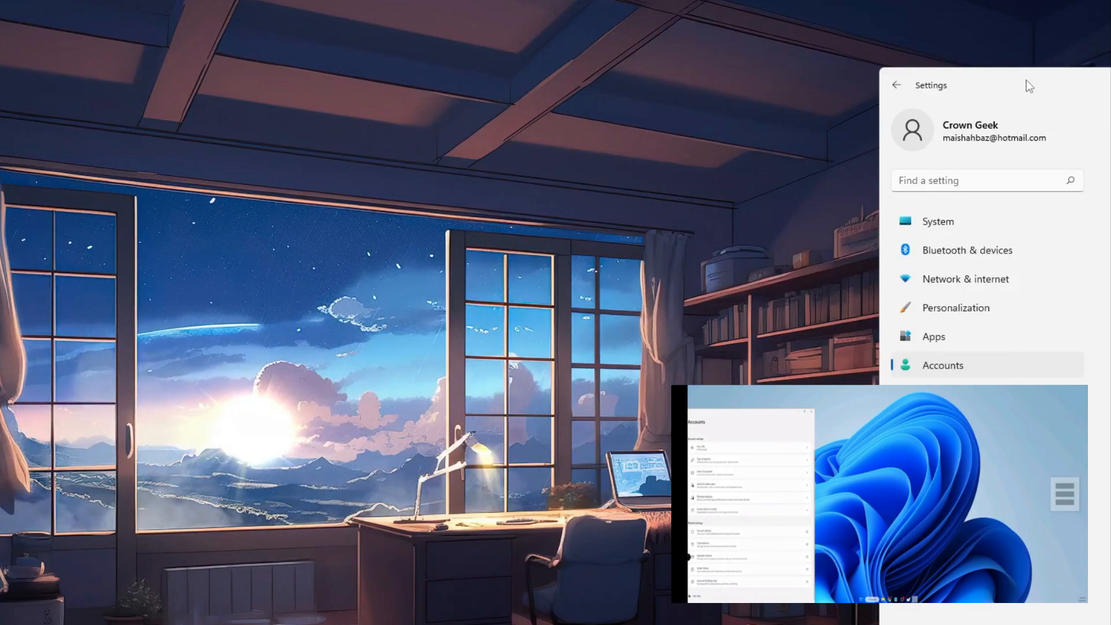